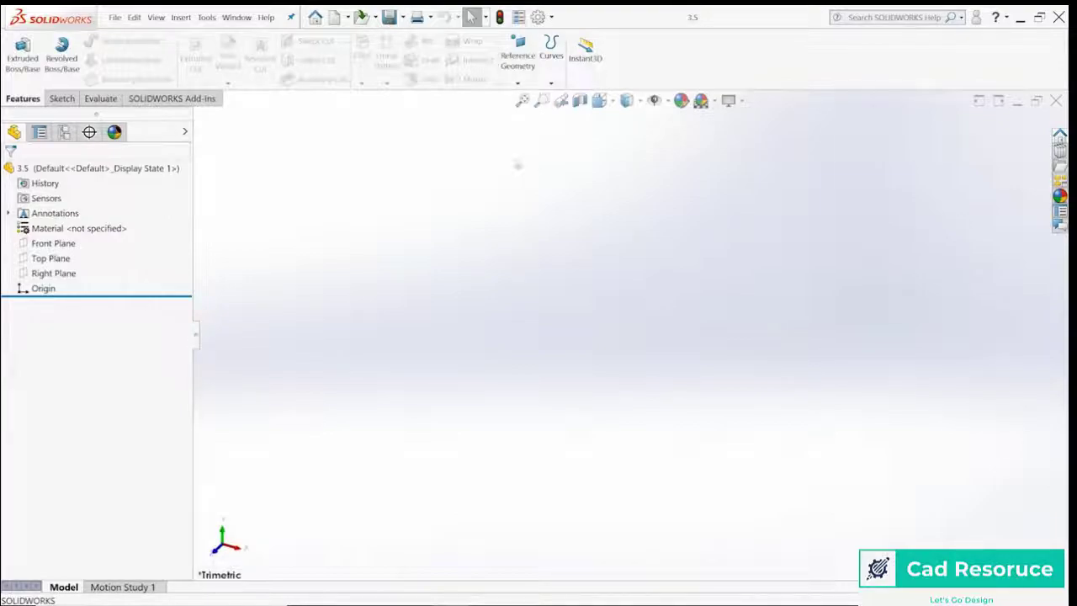
- Start a new sketch on the Front Plane for the rectangle, circle and centerlines
left_click(62, 99)
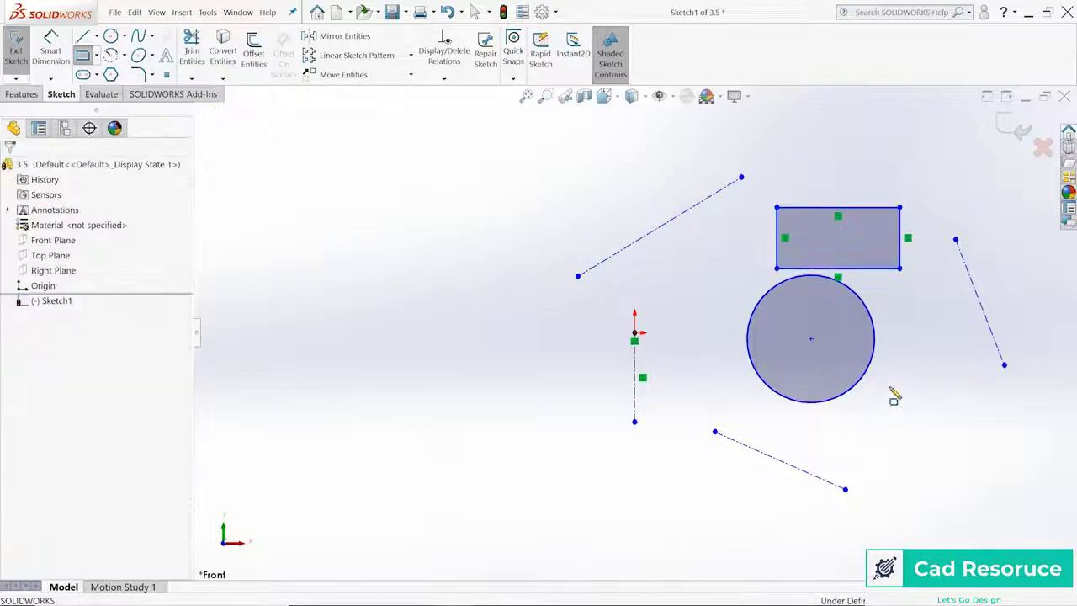
- Convert the circle to construction geometry and show the Features commands
left_click(810, 338)
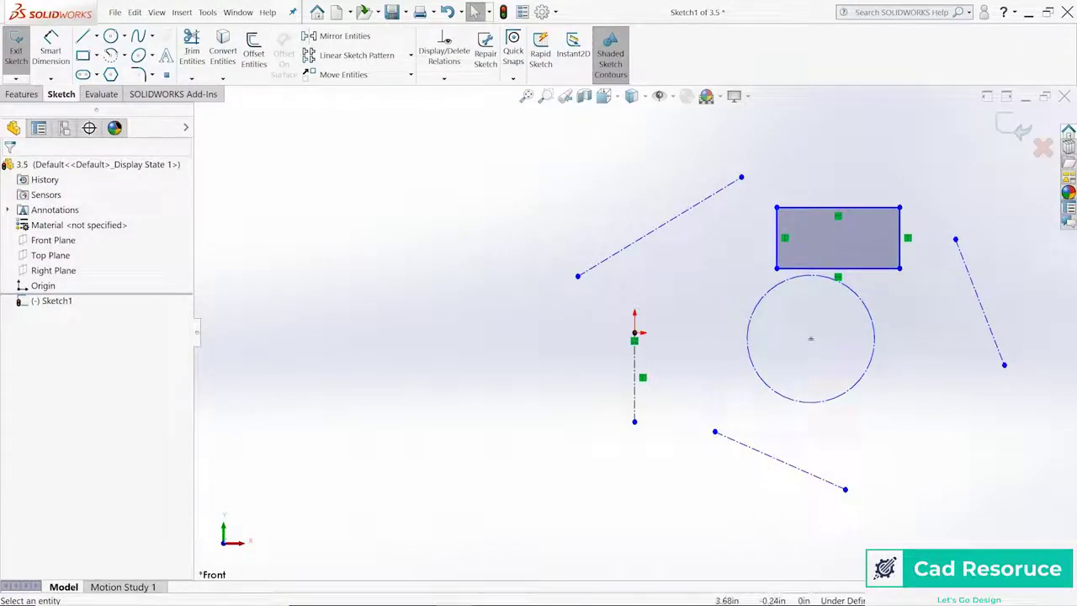
mouse_move(921, 288)
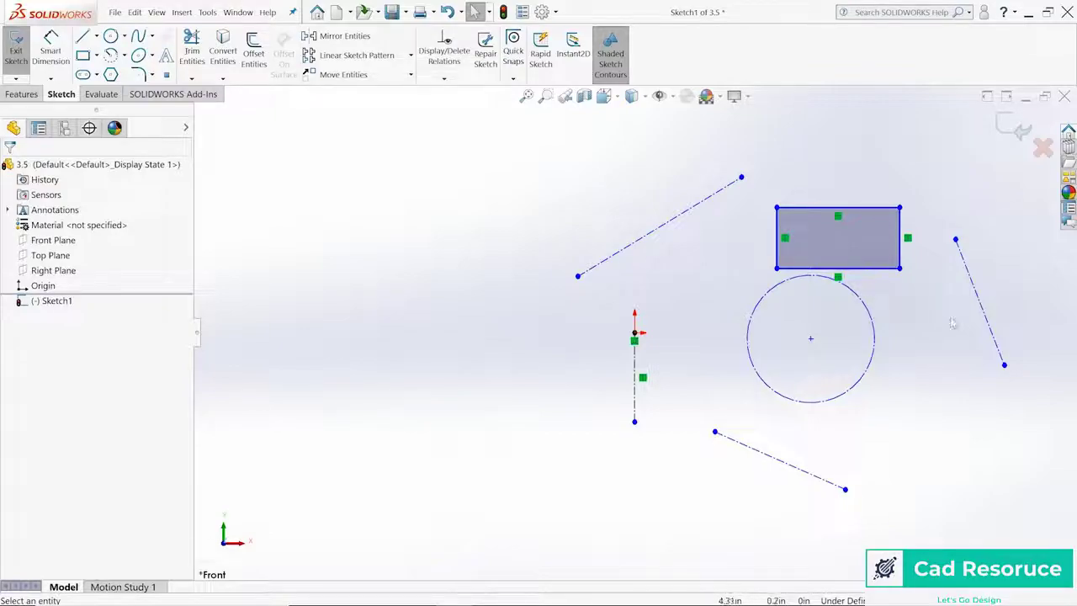
left_click(22, 94)
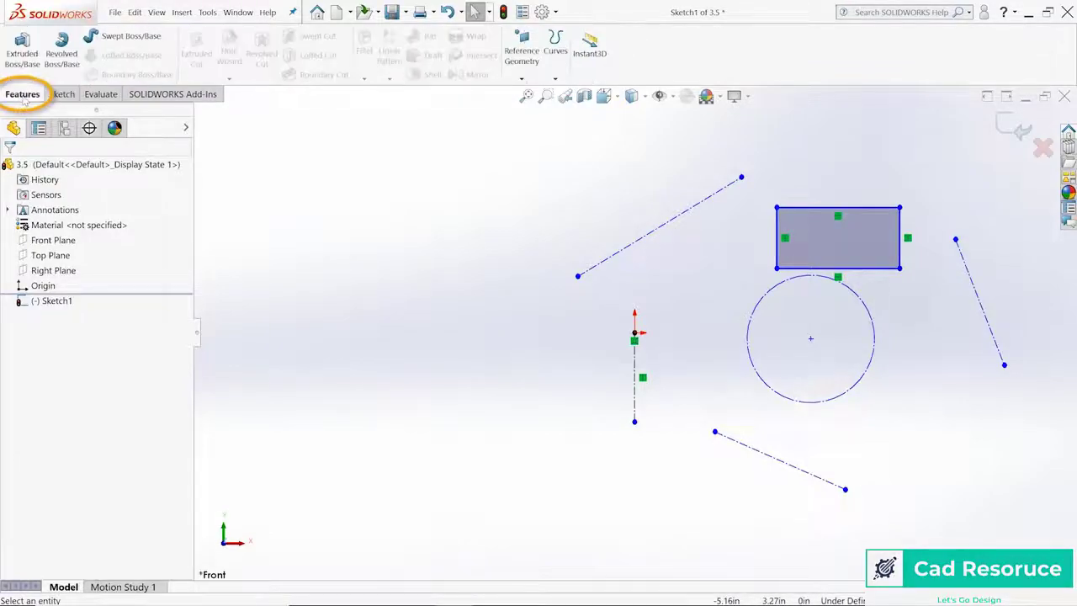
mouse_move(61, 46)
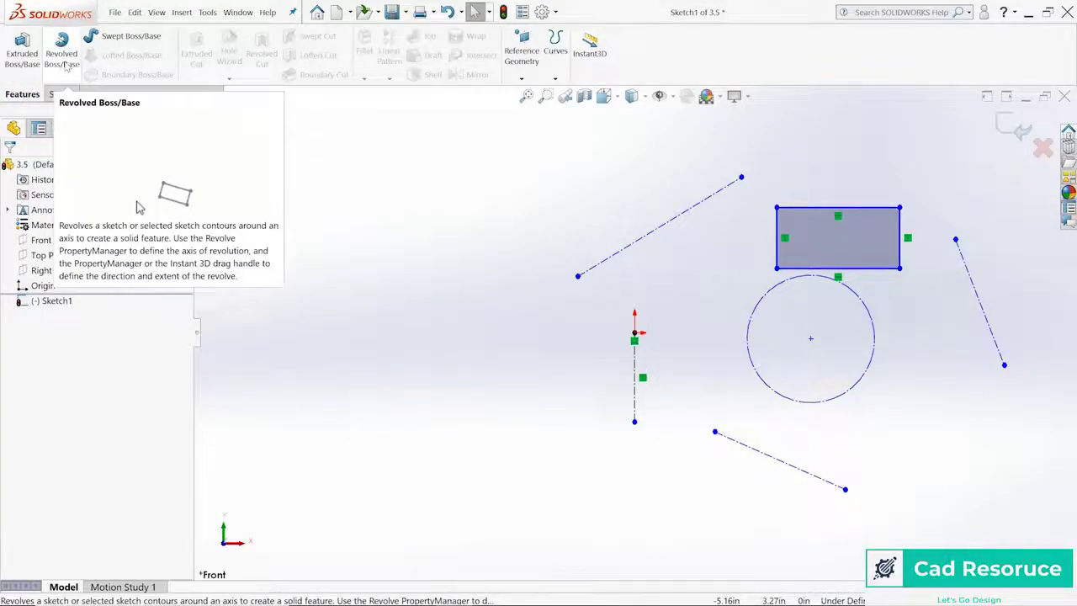
- Start a revolve of the rectangle about Line4 with a Mid Plane extent, adjusting its angle
left_click(60, 53)
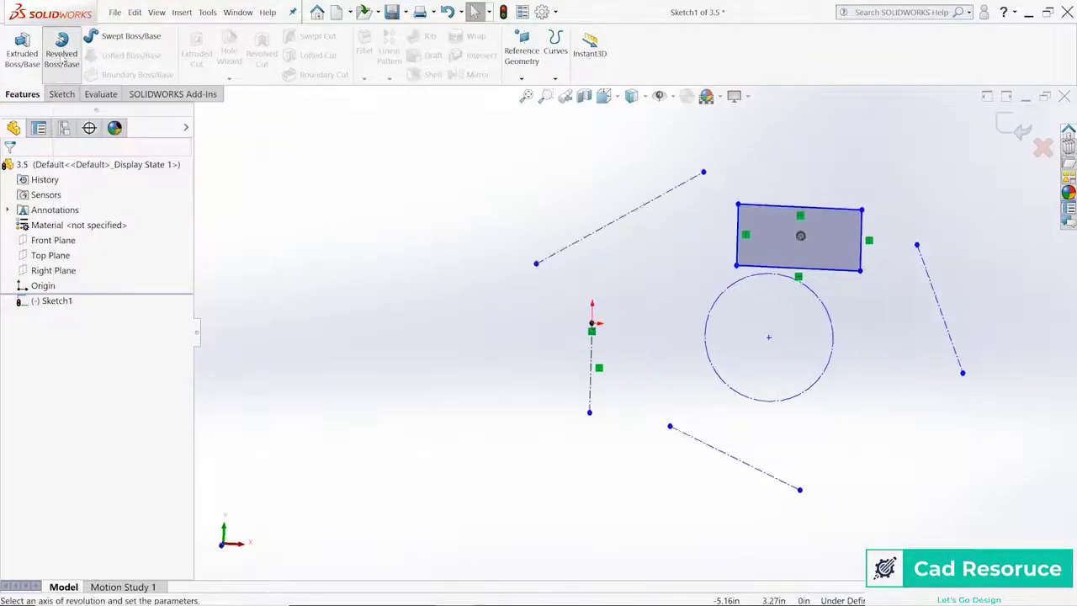
left_click(61, 54)
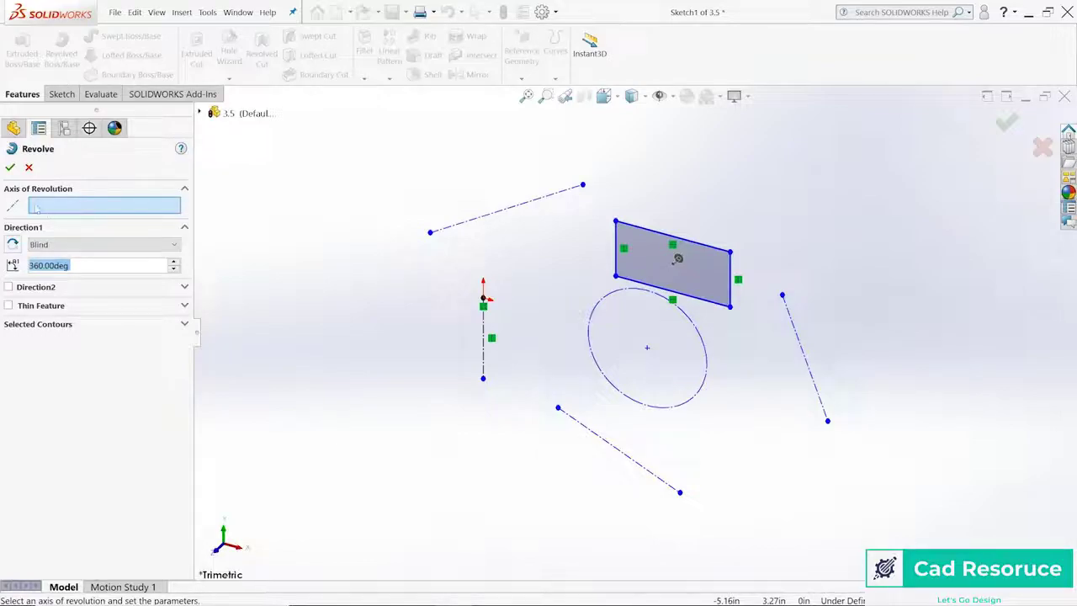
mouse_move(135, 213)
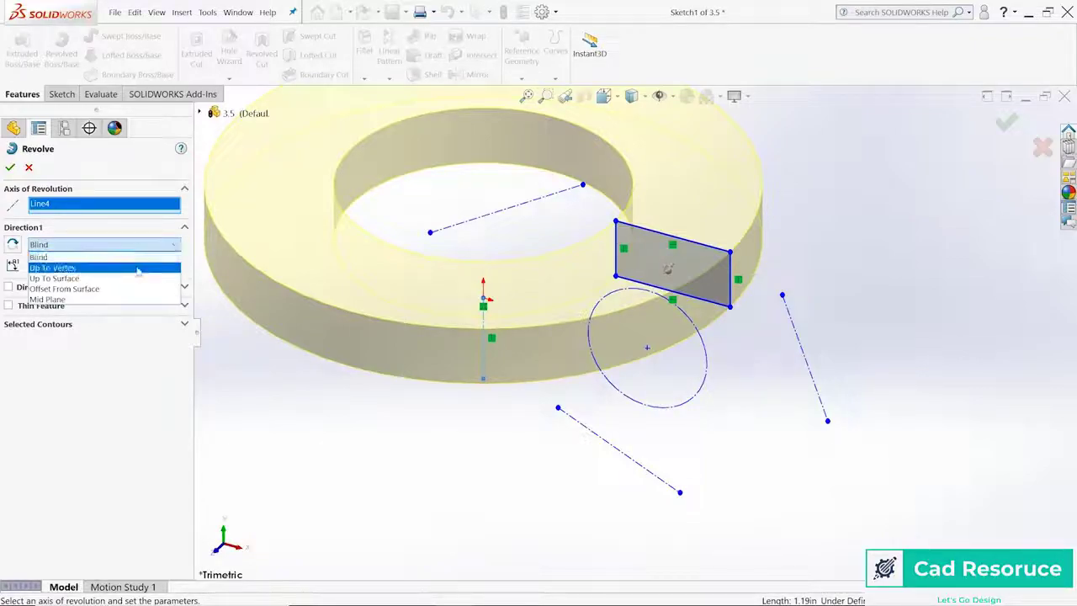
mouse_move(53, 278)
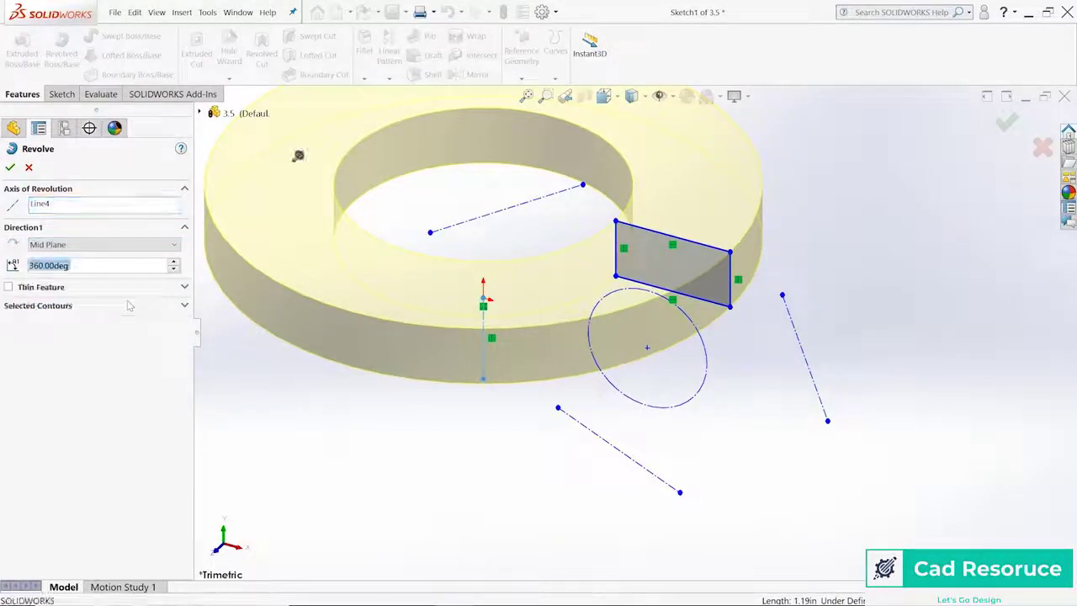
left_click(99, 266)
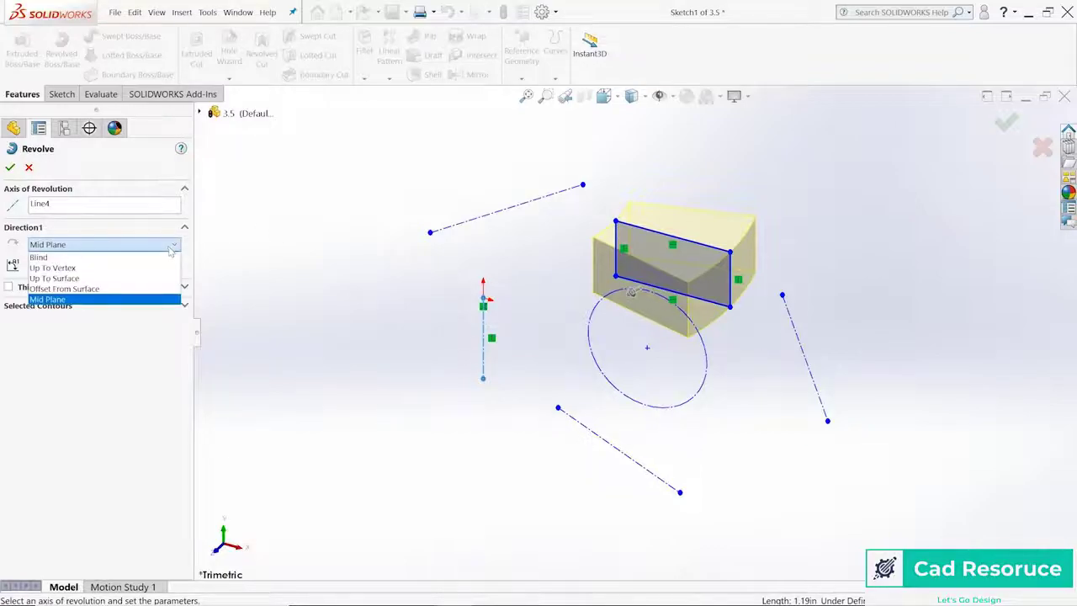
- Finish Revolve1 with Blind 60° in Direction 1 and 30° in Direction 2
left_click(39, 256)
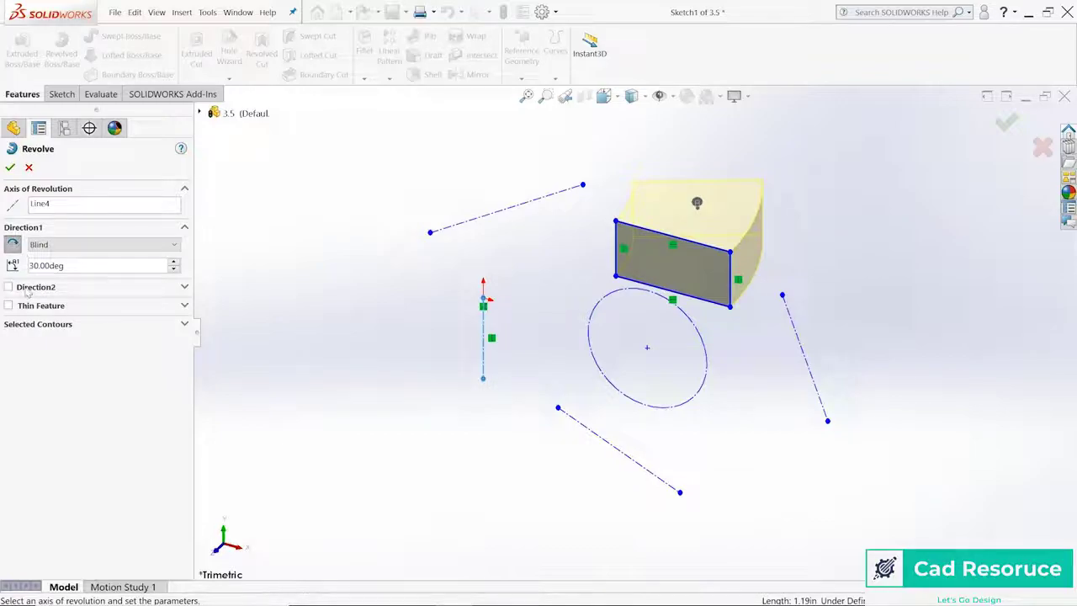
left_click(8, 287)
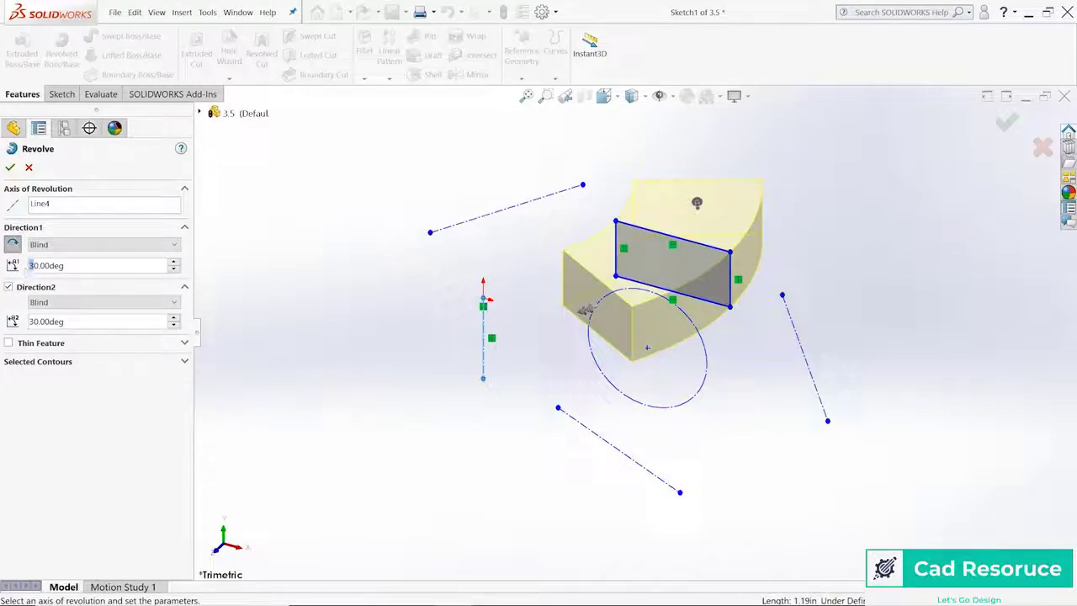
type("60.00deg")
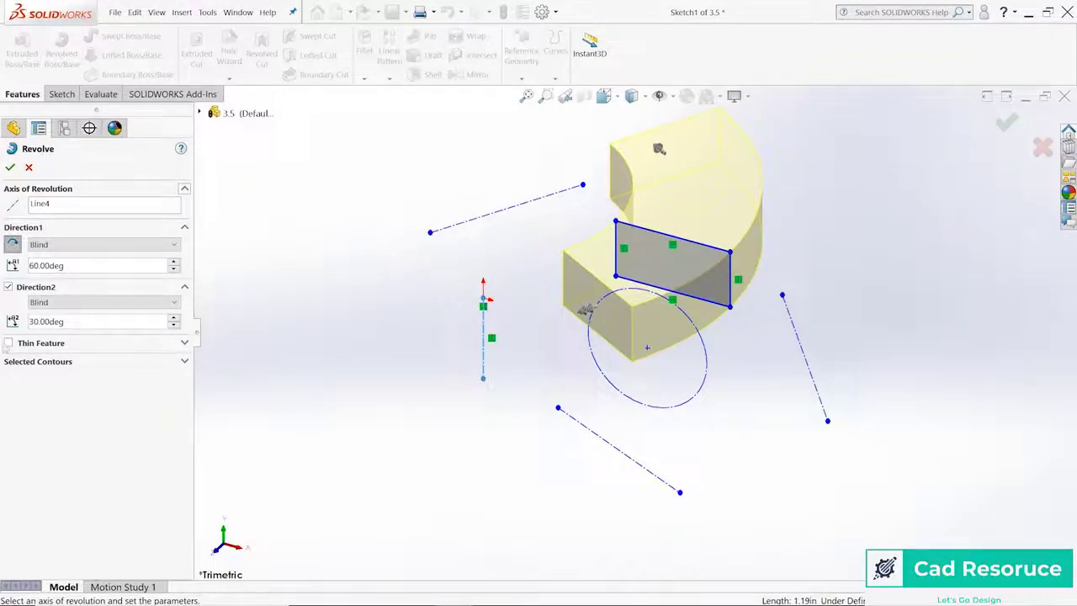
left_click(9, 343)
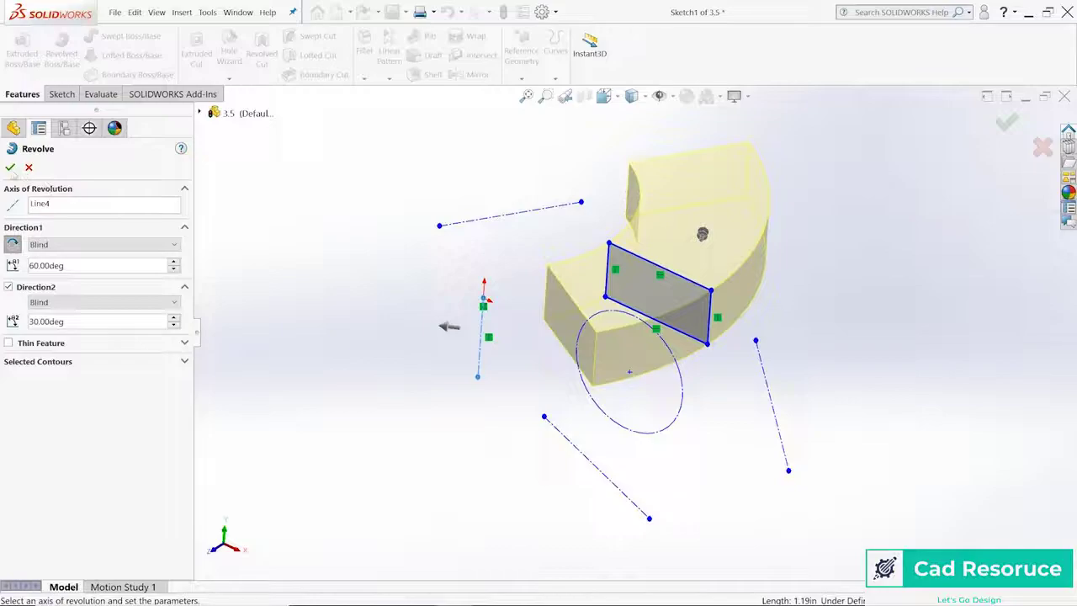
left_click(10, 168)
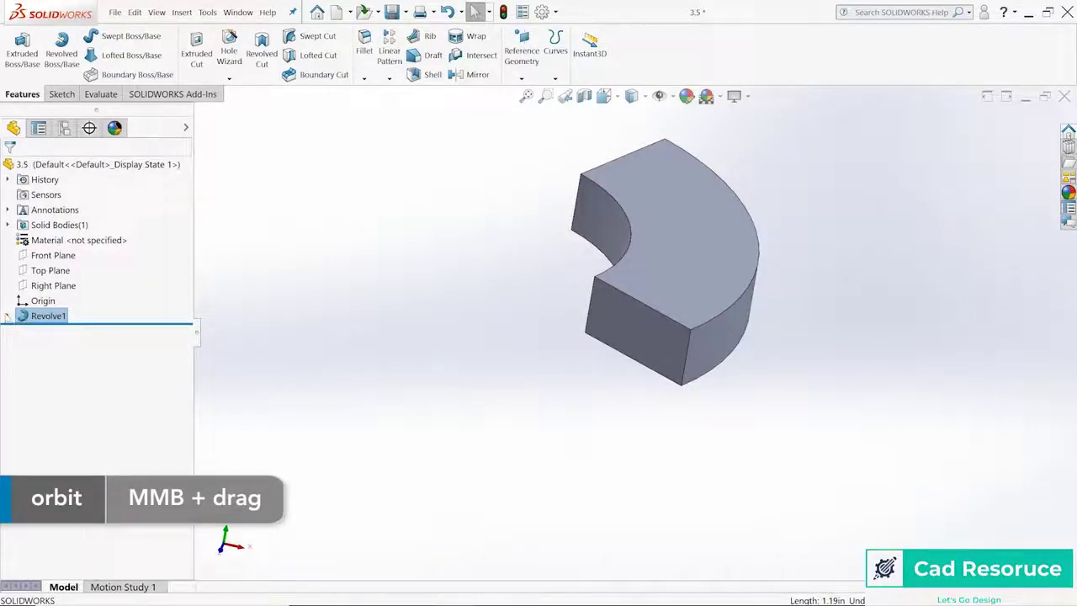
- Rework Revolve1 to a single 180° direction and select Sketch1 for editing
left_click(7, 316)
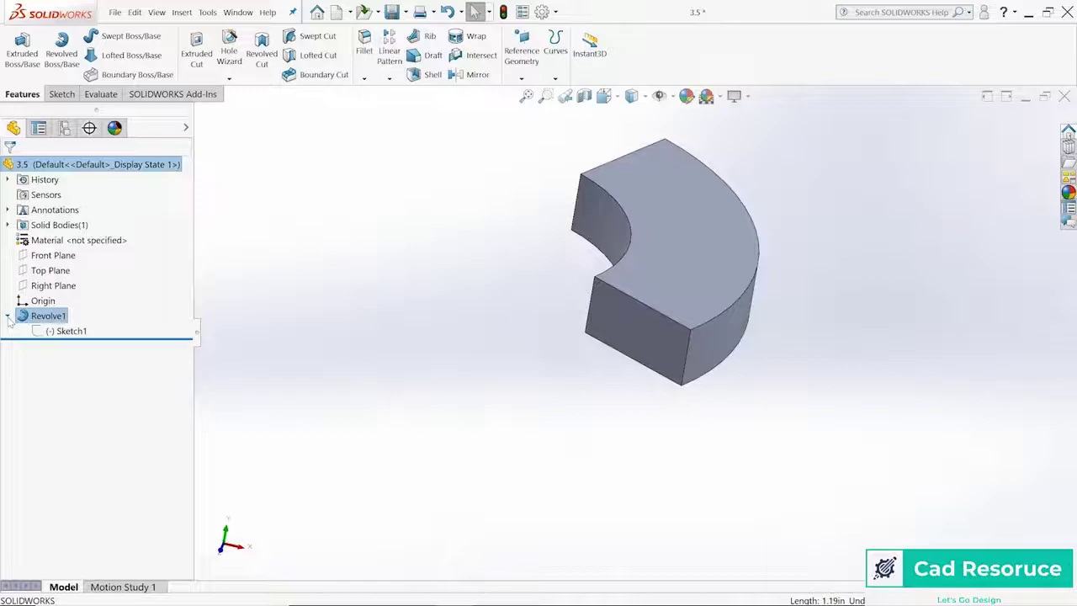
left_click(71, 331)
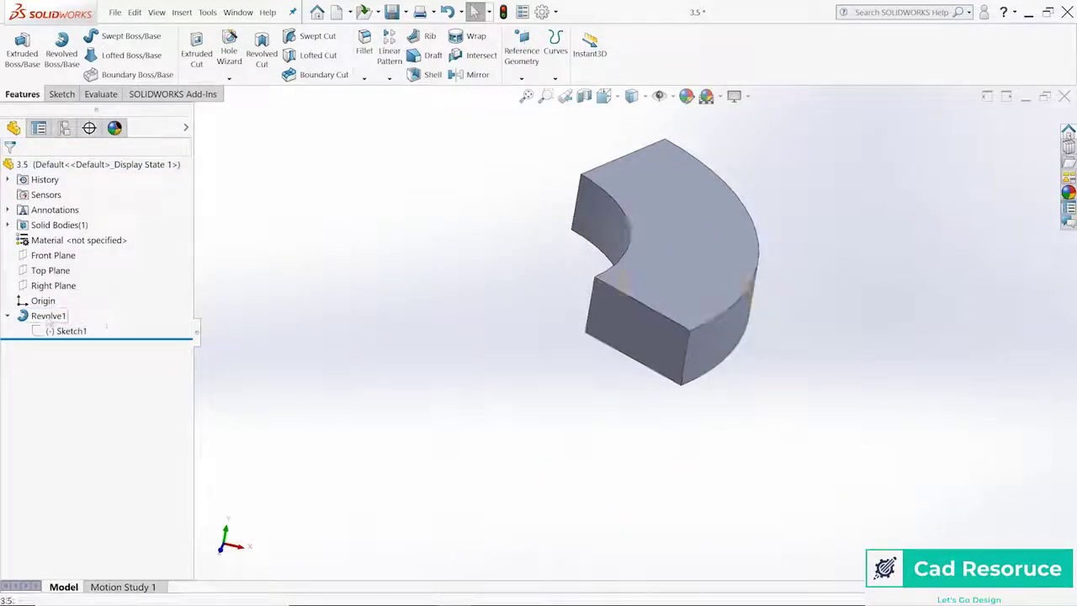
left_click(48, 316)
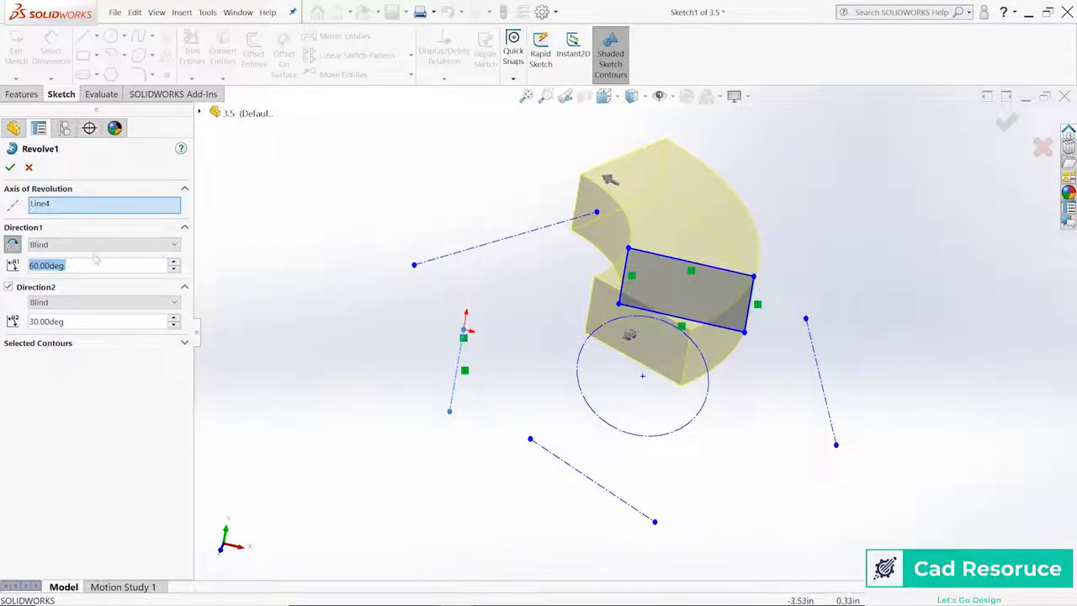
left_click(8, 287)
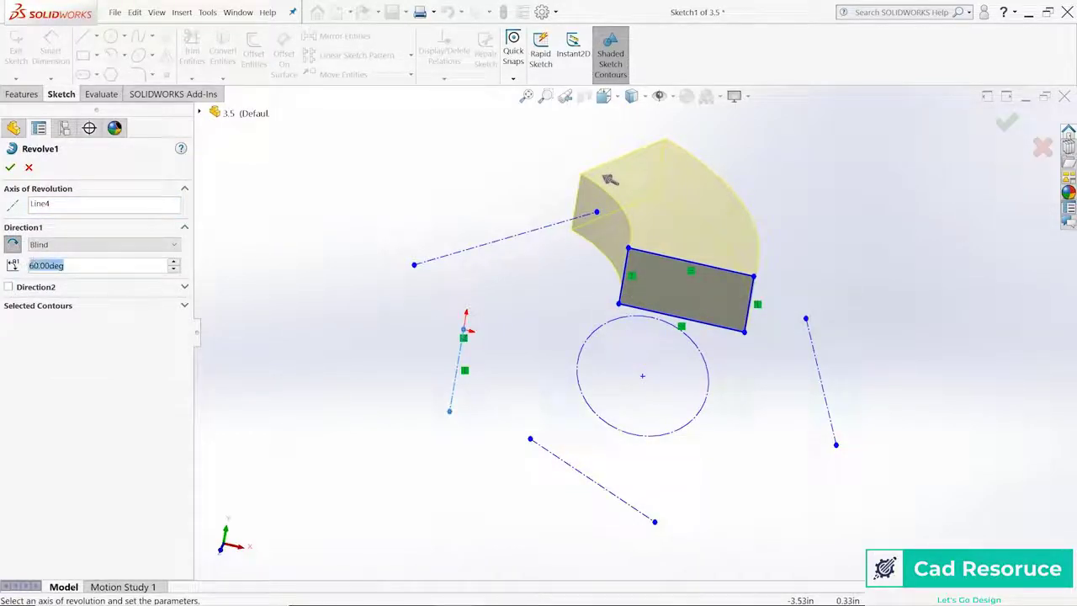
type("180.00deg")
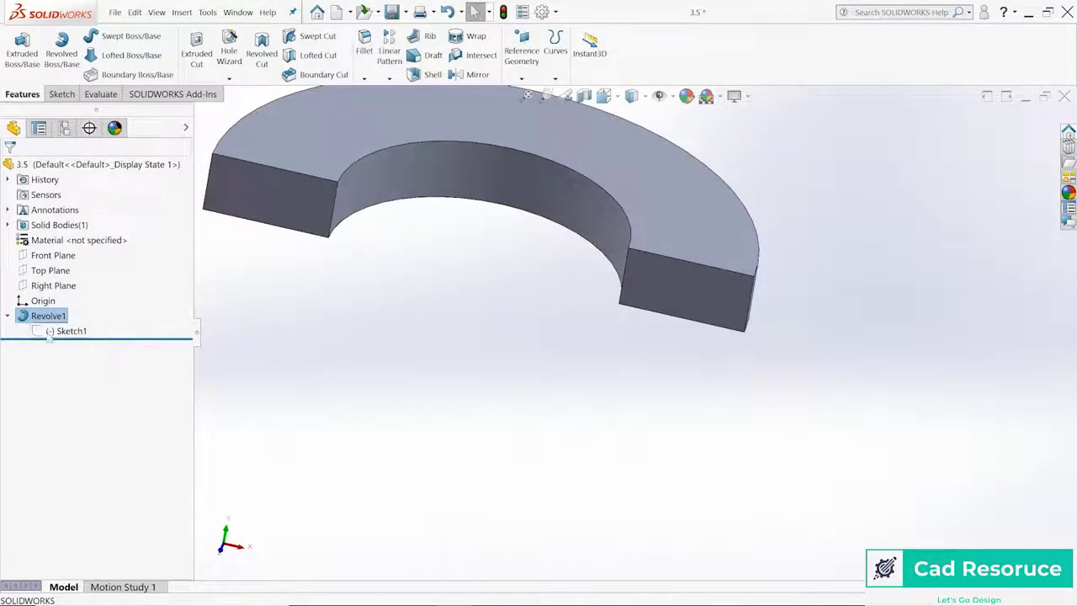
left_click(71, 330)
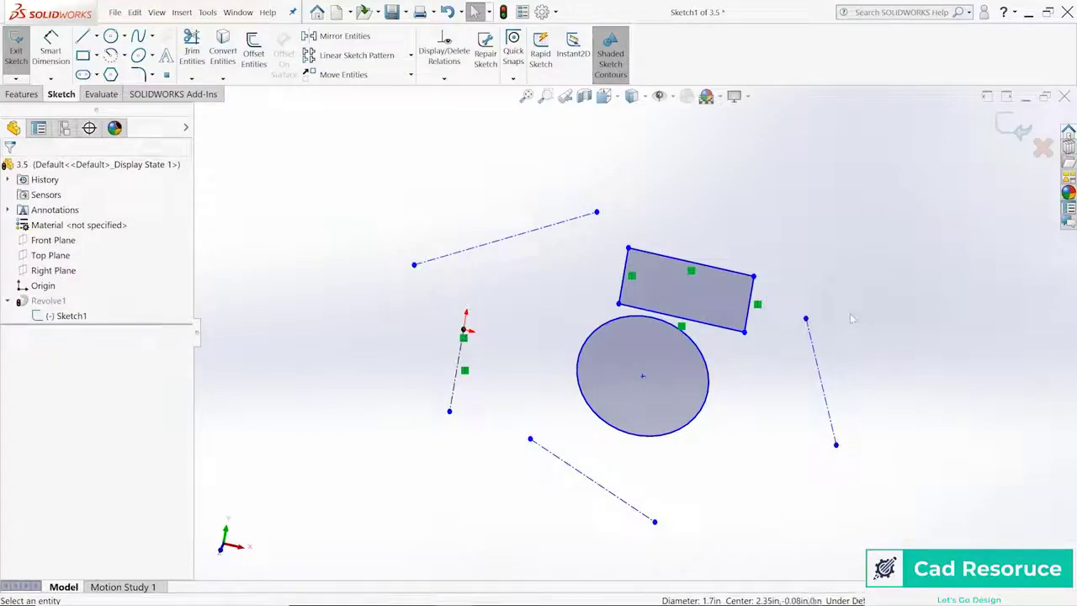
- Exit Sketch1 so Revolve1 rebuilds with the circle region as a half-torus
left_click(15, 51)
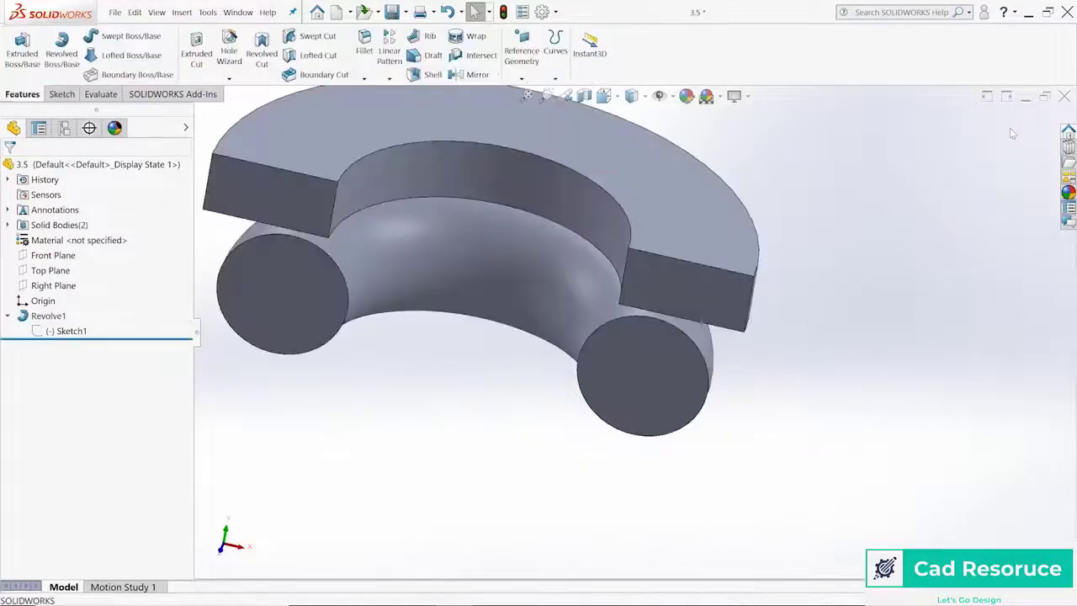
scroll("down", 3)
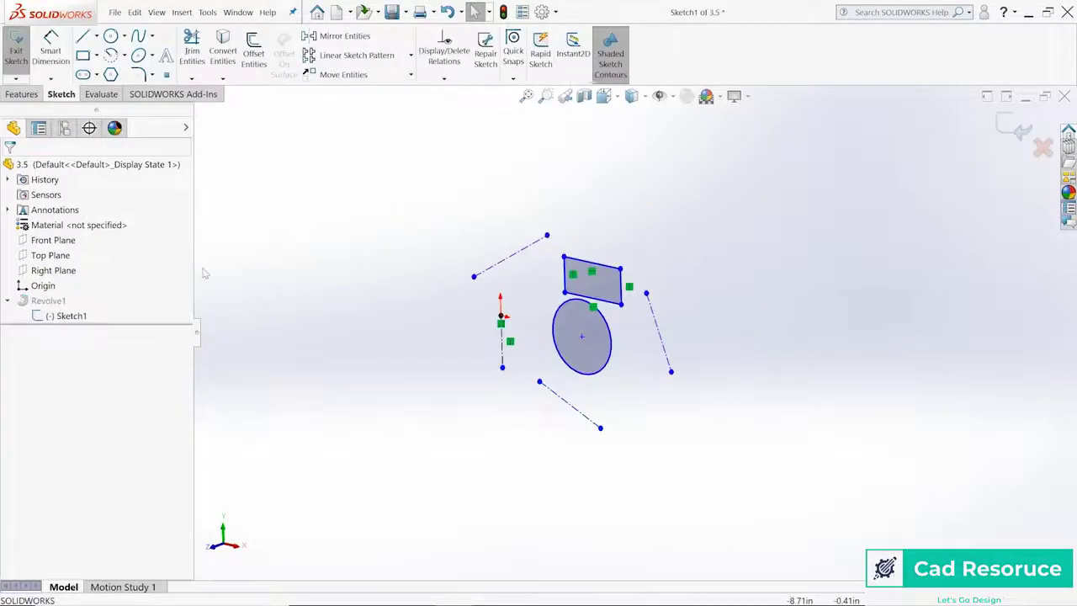
mouse_move(767, 409)
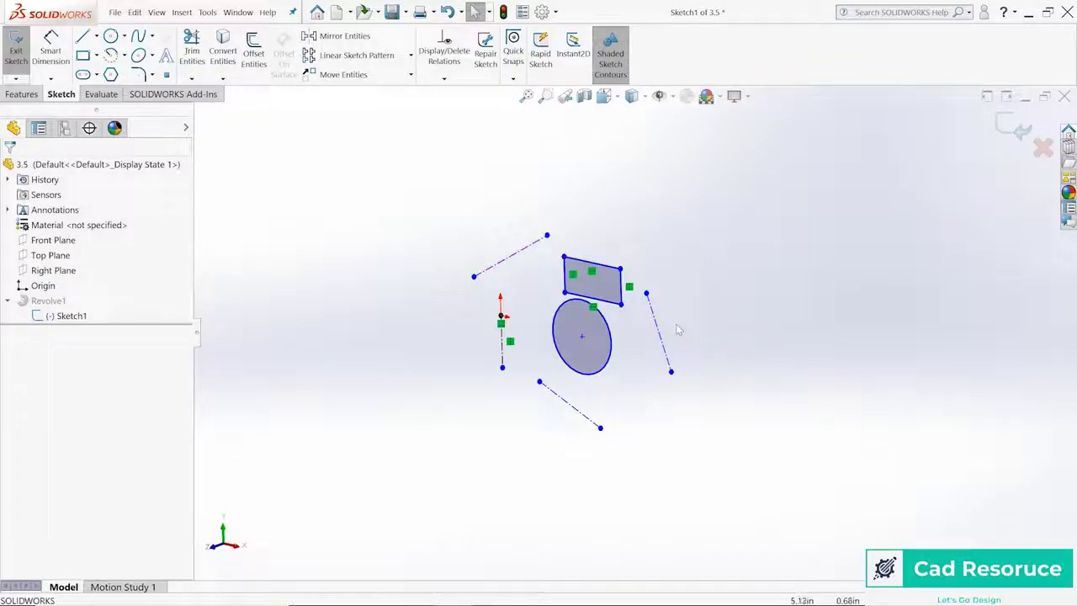
- Draw a smaller circle inside the sketch profile to create holes
left_click(110, 36)
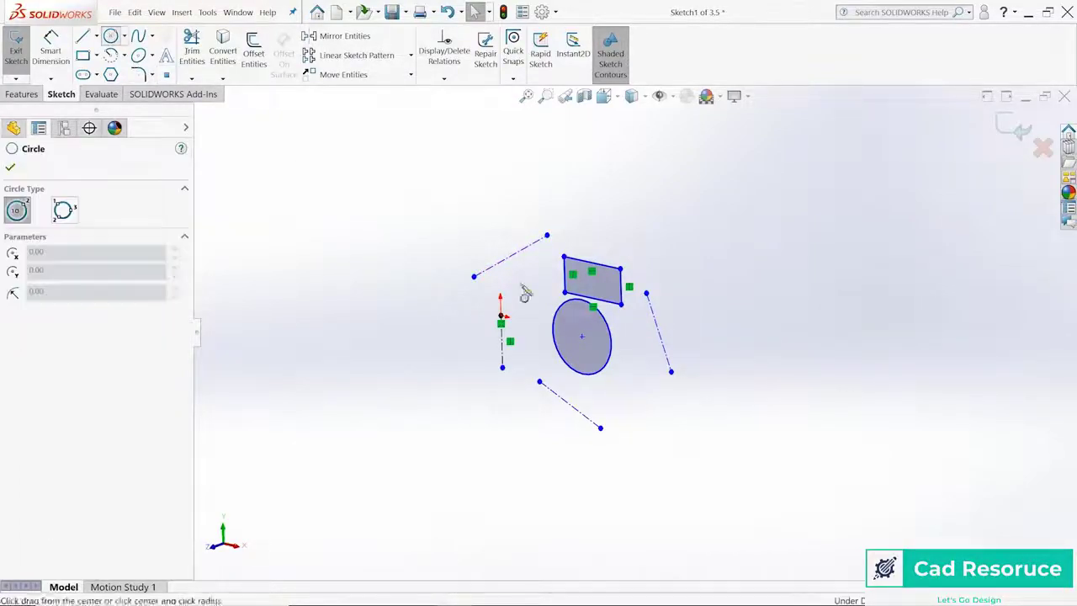
left_click_drag(581, 336, 606, 358)
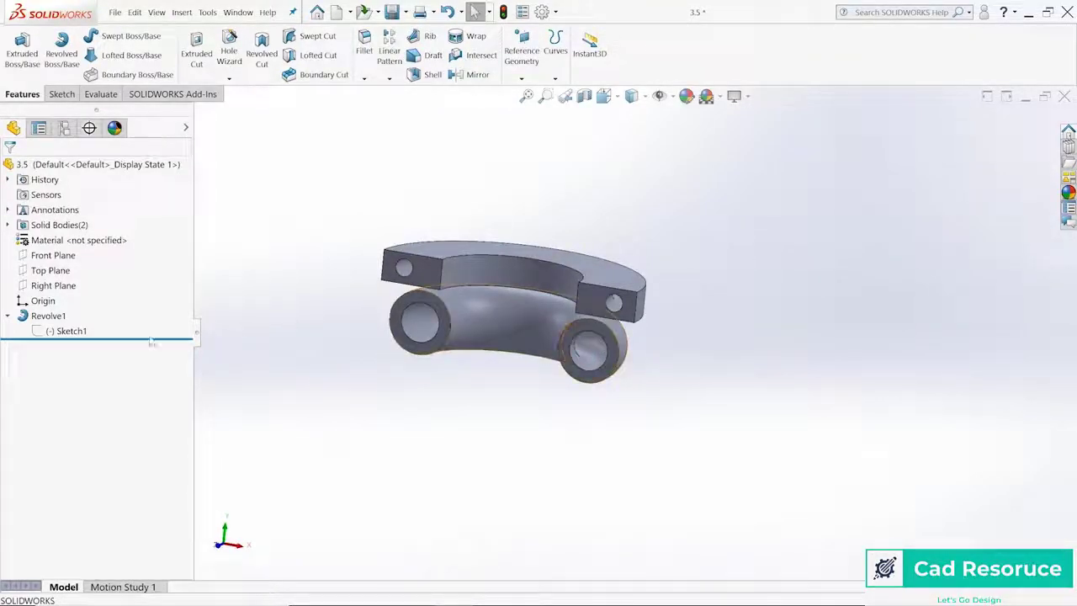
- Change Revolve1's axis of revolution to Line1 and confirm the rebuild
left_click(48, 316)
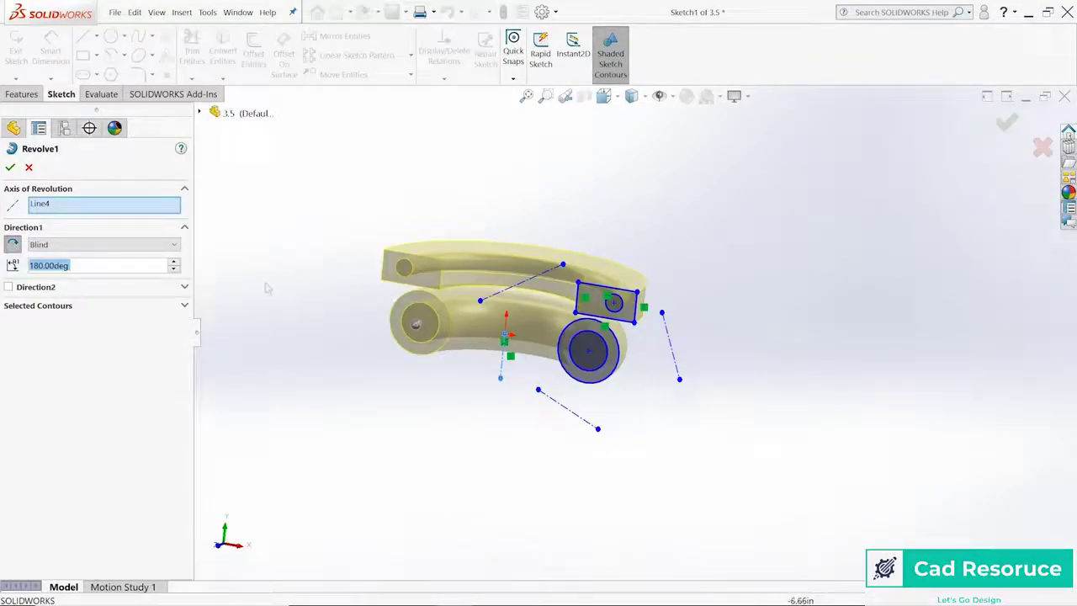
left_click(101, 203)
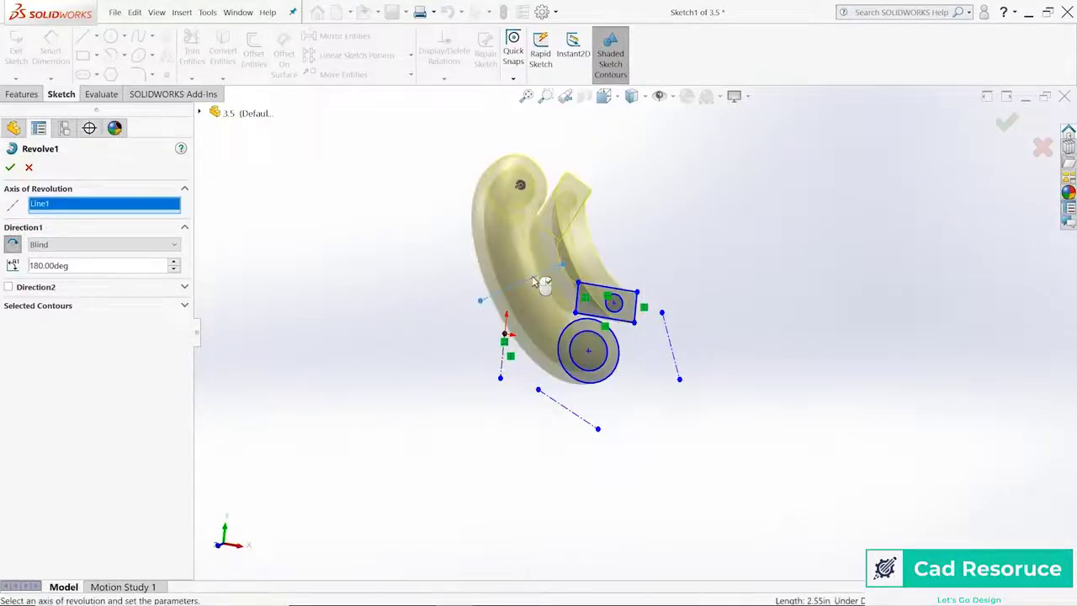
mouse_move(739, 252)
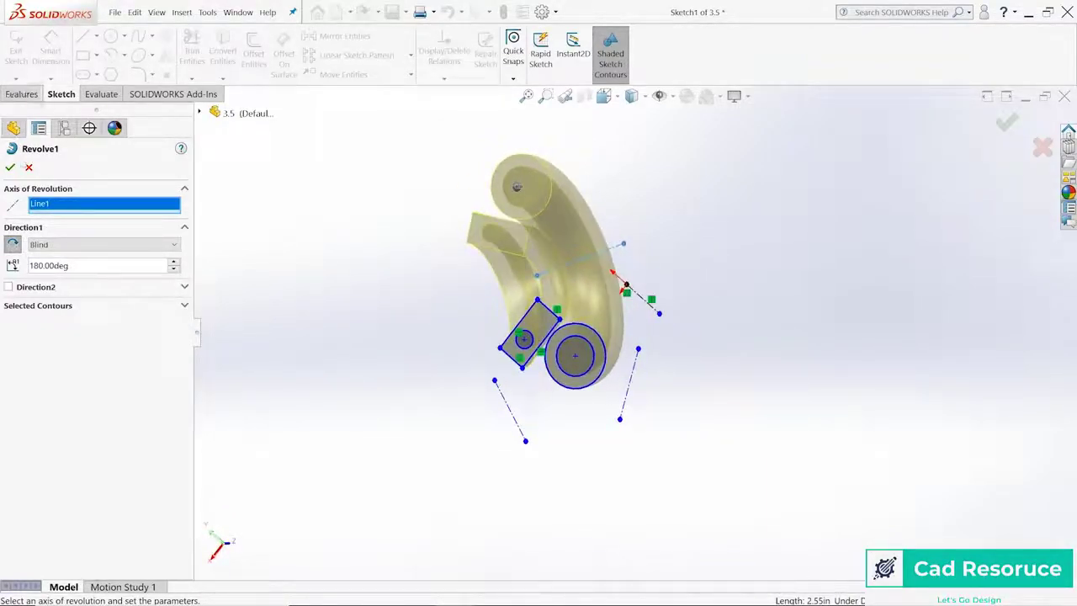
left_click(10, 167)
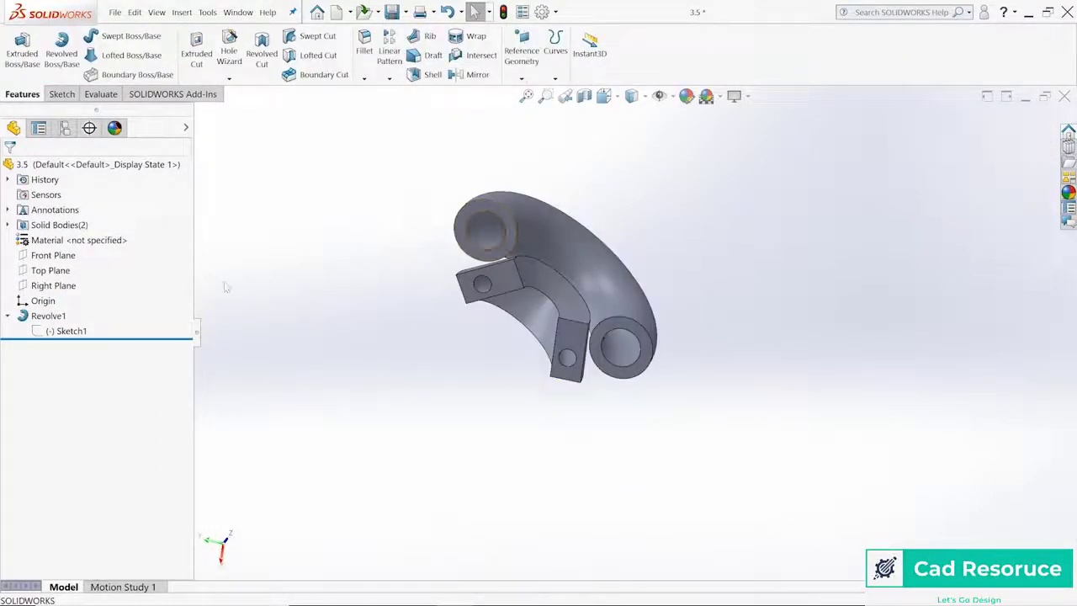
- Rebuild Revolve1 about Line5 and orbit to inspect the compact curled part
left_click(48, 316)
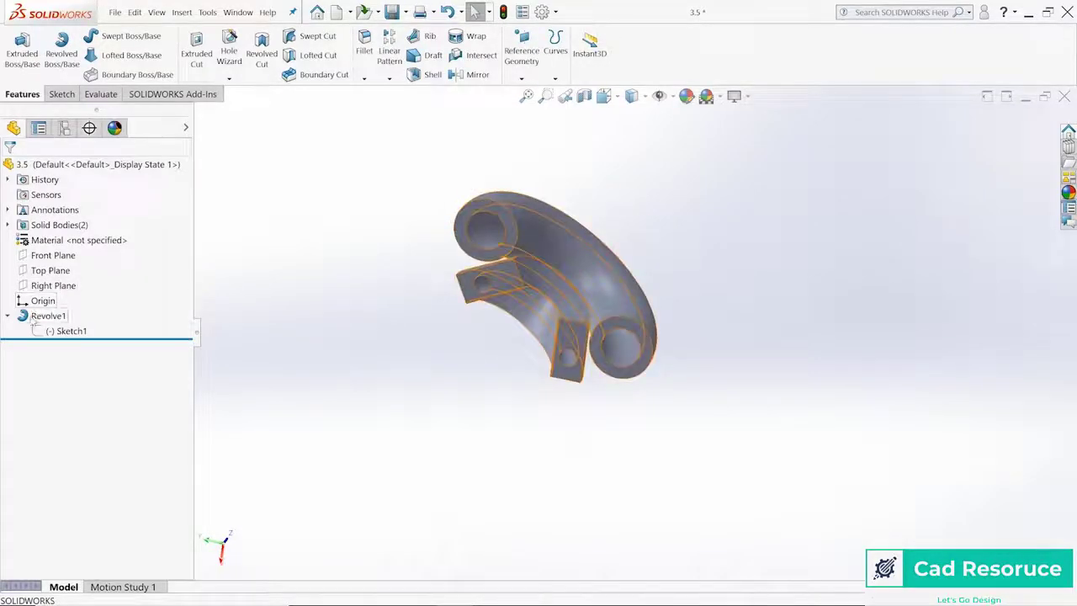
left_click(49, 316)
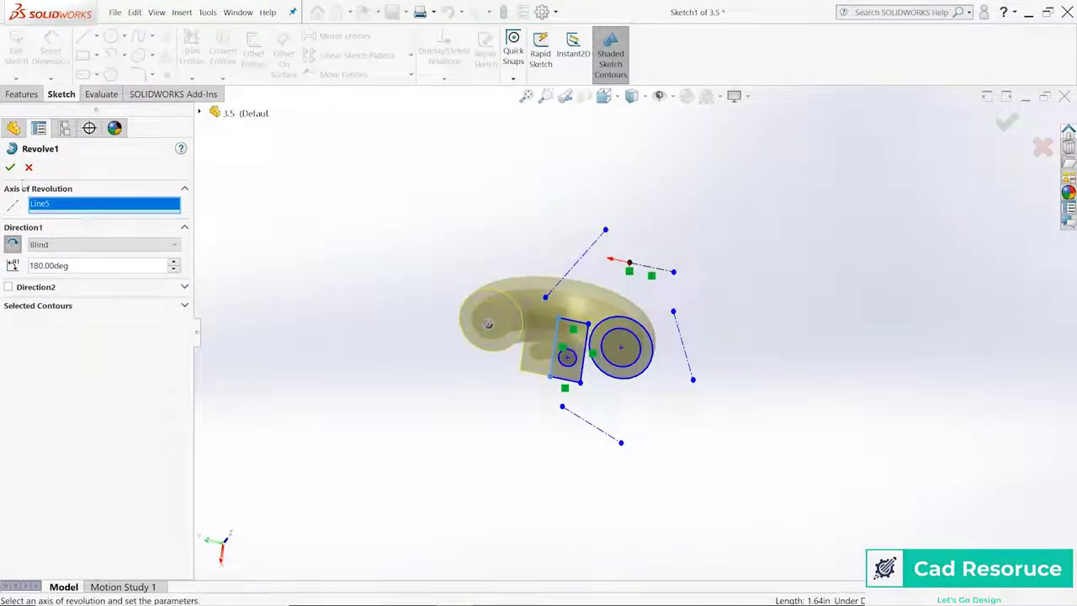
left_click(10, 167)
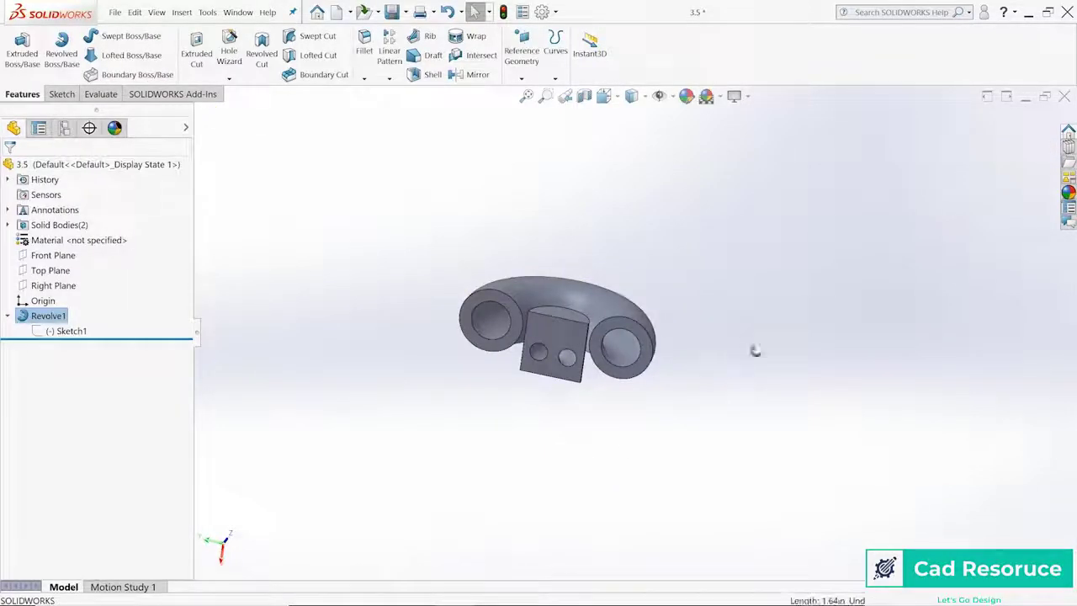
left_click_drag(755, 350, 755, 374)
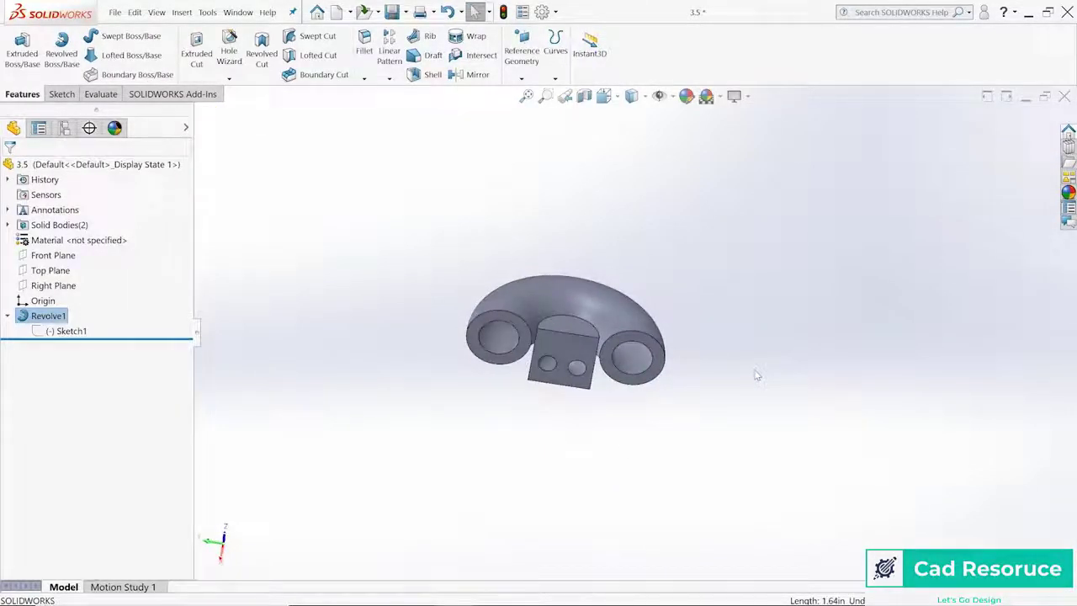